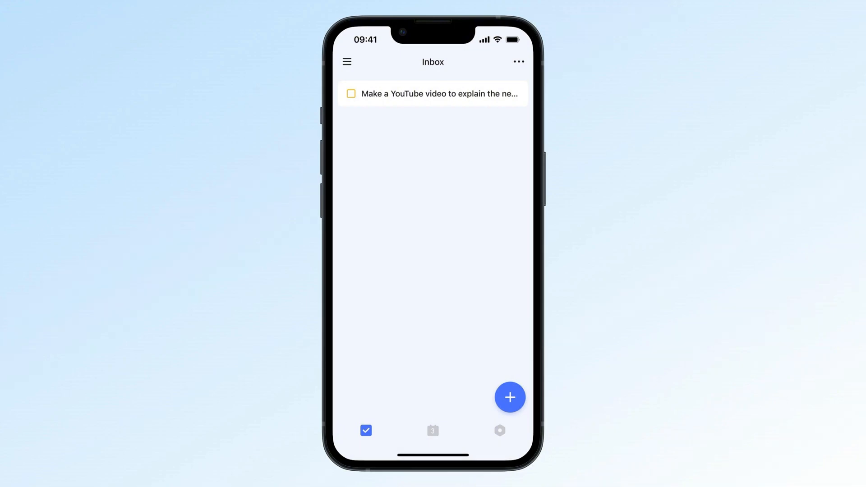
# Step: Add Template to the new-task quick actions via the ··· menu settings
pyautogui.click(508, 396)
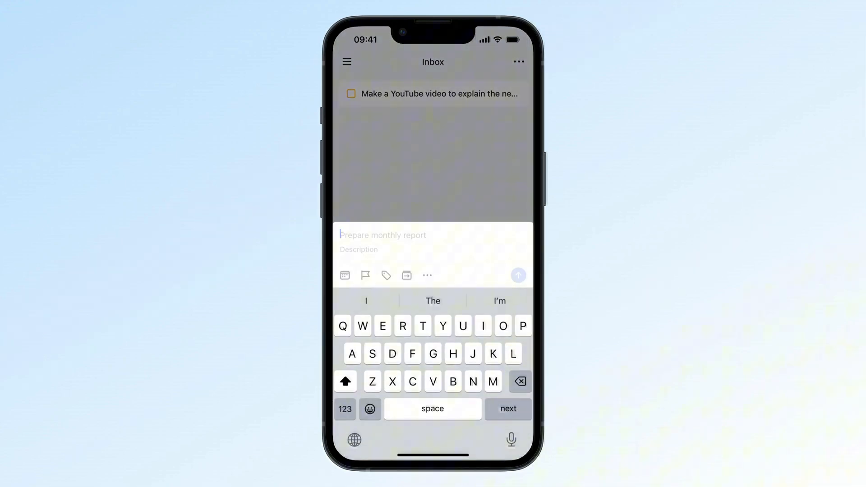
pyautogui.click(426, 275)
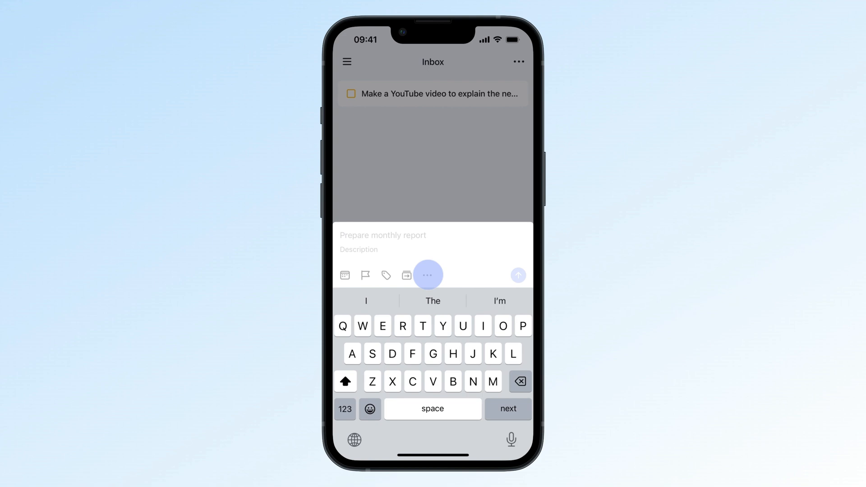
pyautogui.click(427, 275)
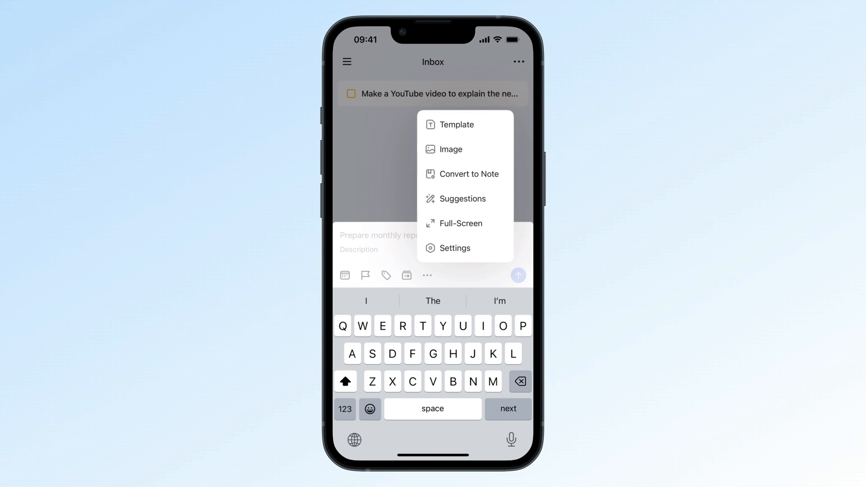
pyautogui.click(455, 247)
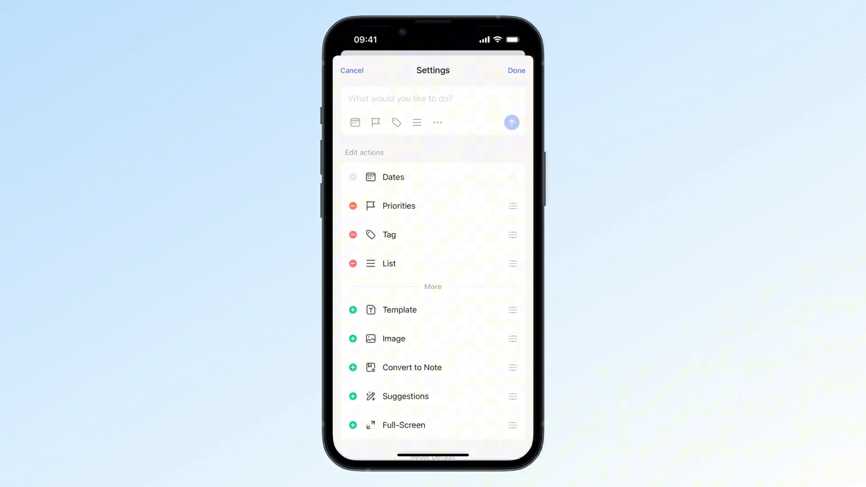
pyautogui.click(352, 310)
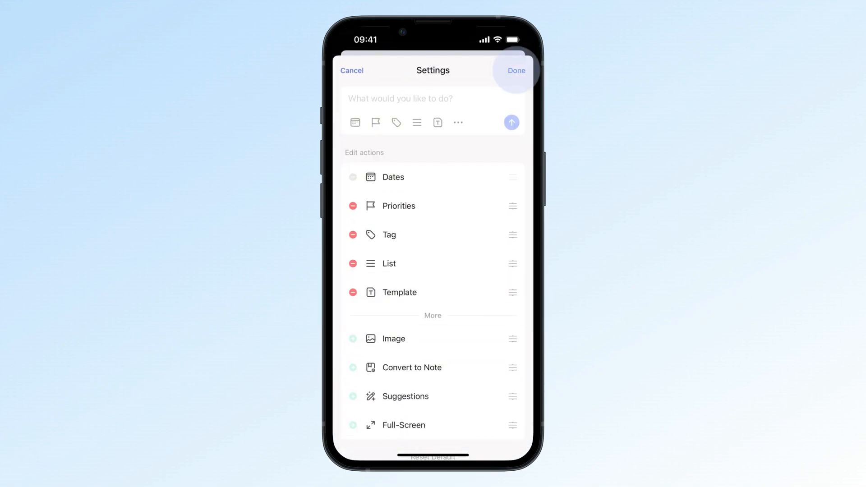
pyautogui.click(515, 71)
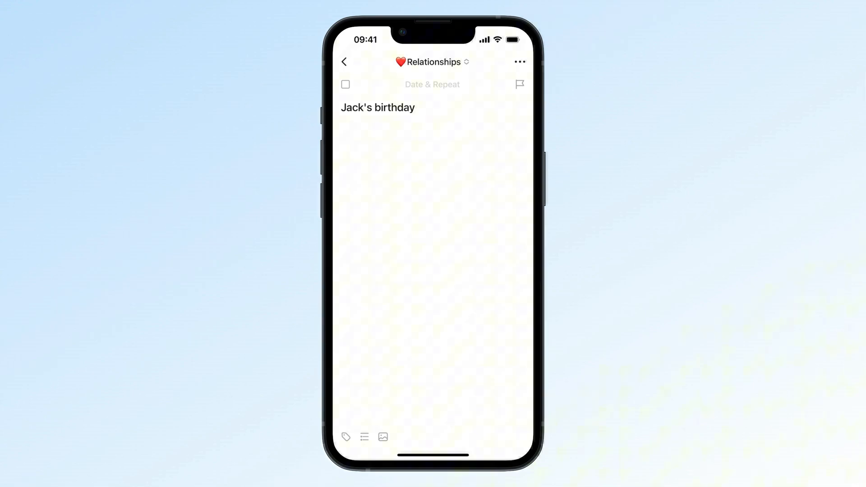
# Step: Set Jack's birthday to a custom repeat of every 1 year on September 15
pyautogui.click(431, 84)
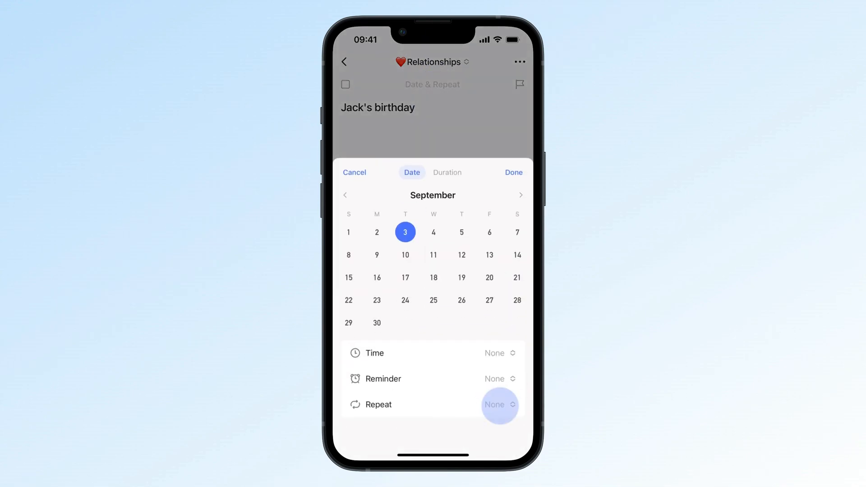
pyautogui.click(498, 404)
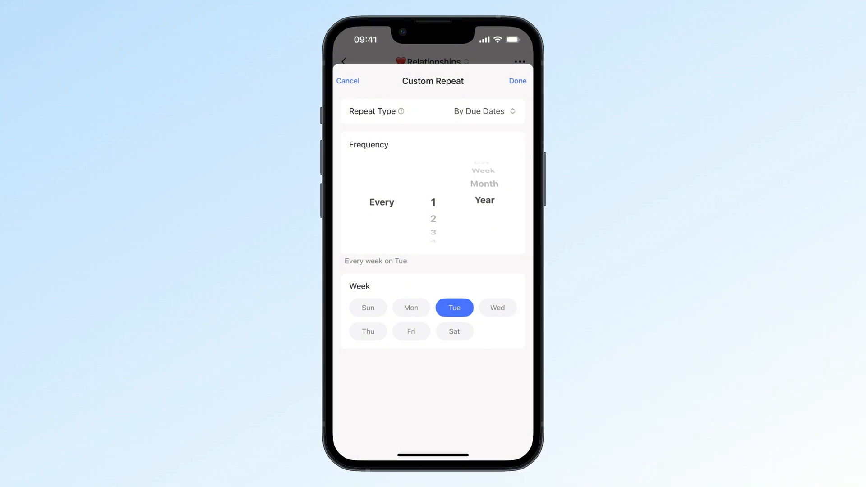
pyautogui.click(483, 200)
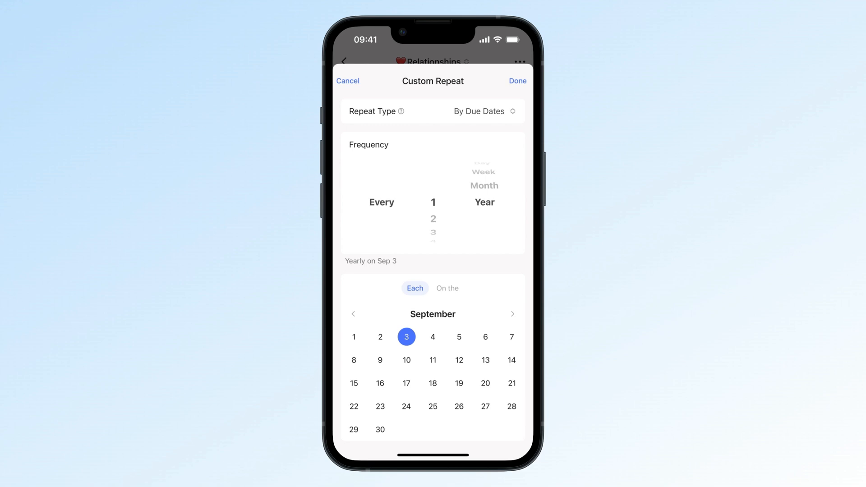
pyautogui.click(354, 383)
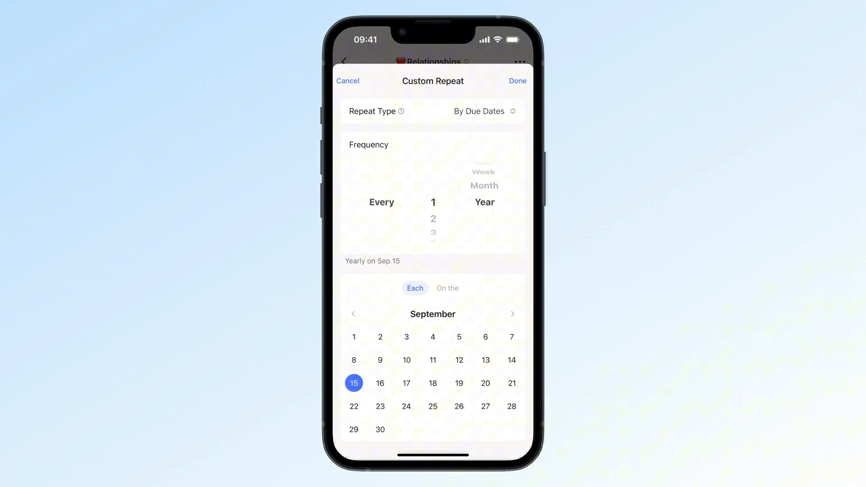
pyautogui.click(516, 81)
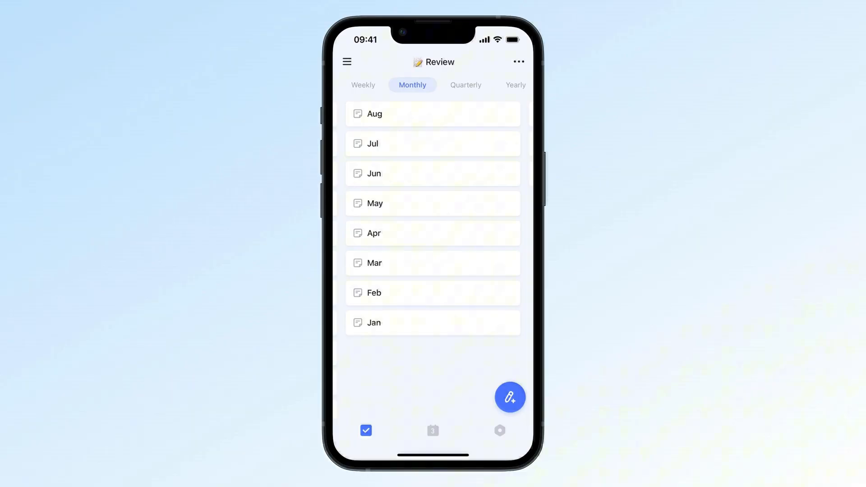
# Step: Delete the Monthly section, choosing to move its notes to another section
pyautogui.click(466, 84)
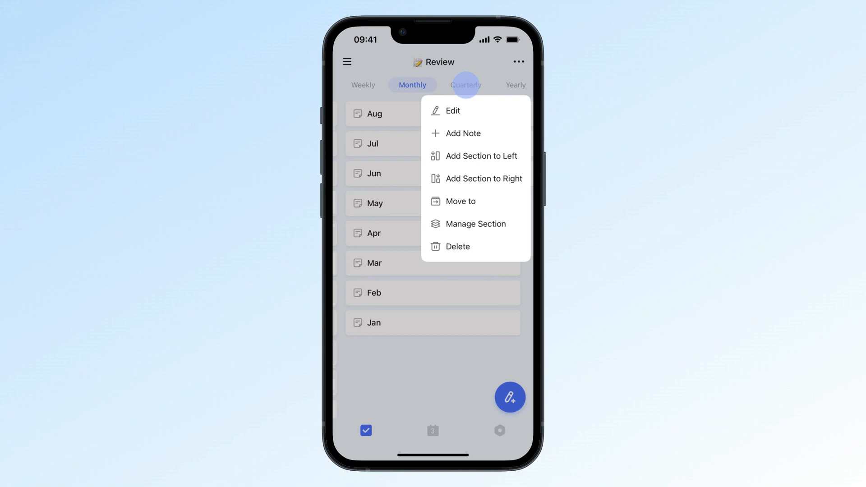
pyautogui.click(457, 246)
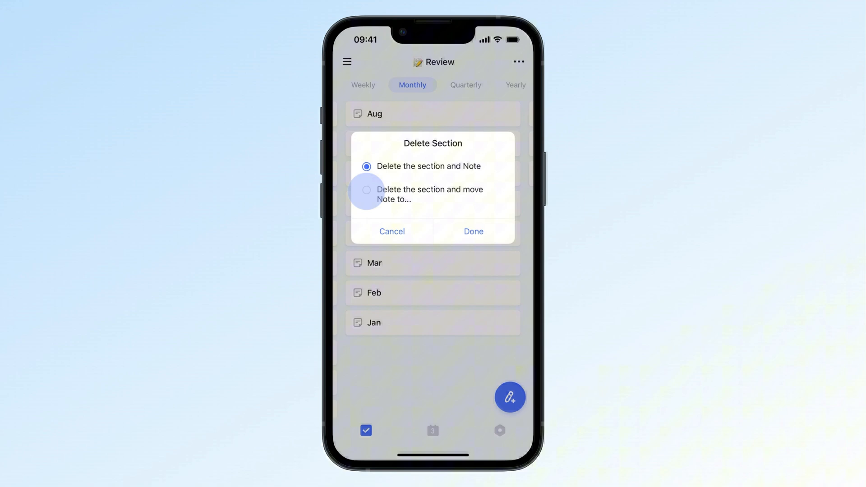
pyautogui.click(366, 190)
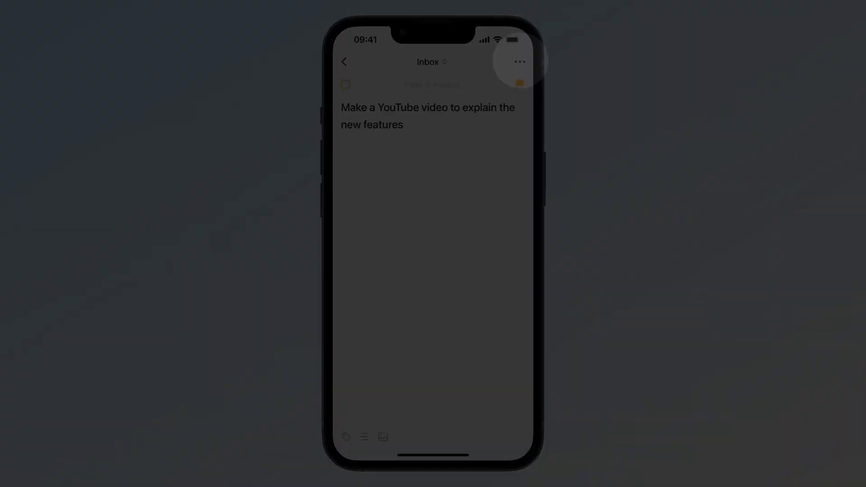
# Step: Start a comment on the YouTube video task and pick the image attachment
pyautogui.click(518, 61)
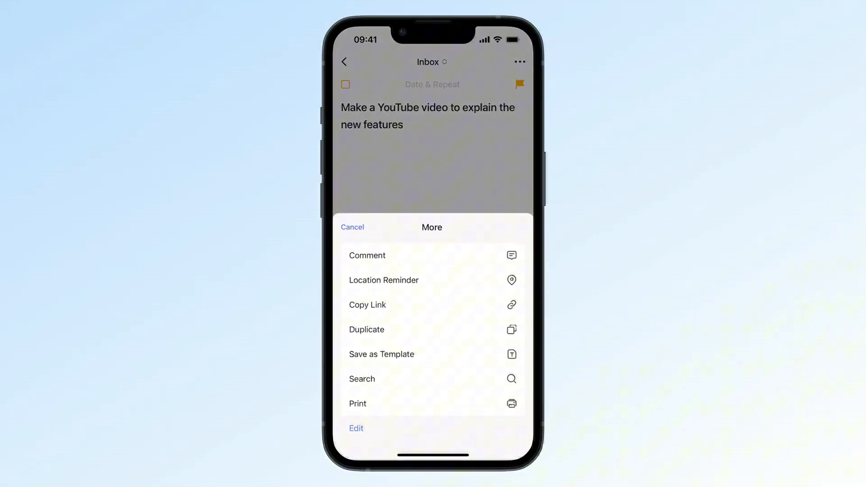
pyautogui.click(366, 254)
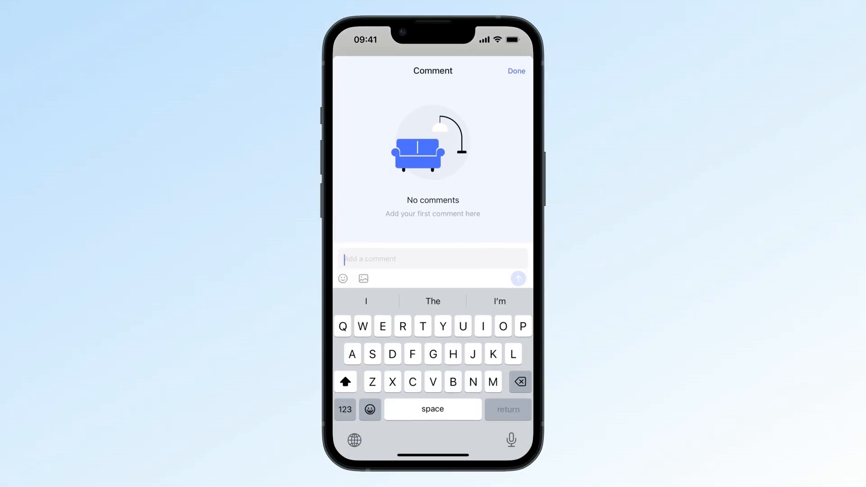
pyautogui.click(362, 277)
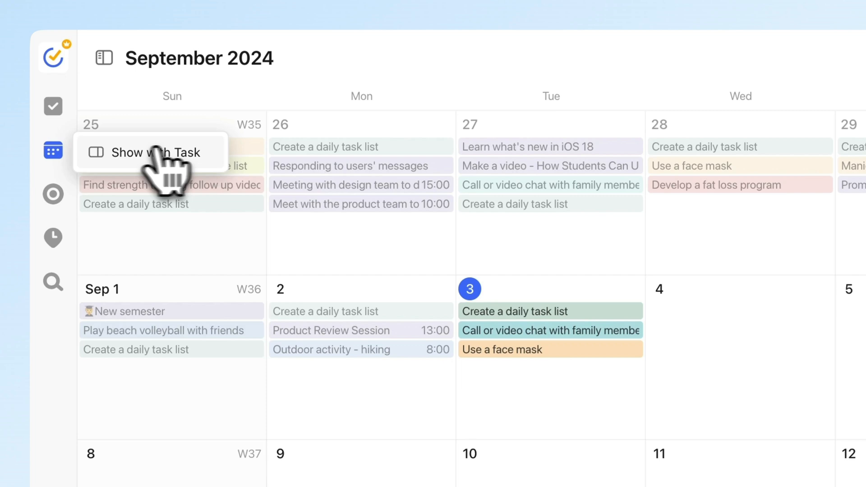
# Step: Choose Show with Task to display the Inbox list beside the September 2024 calendar
pyautogui.click(146, 152)
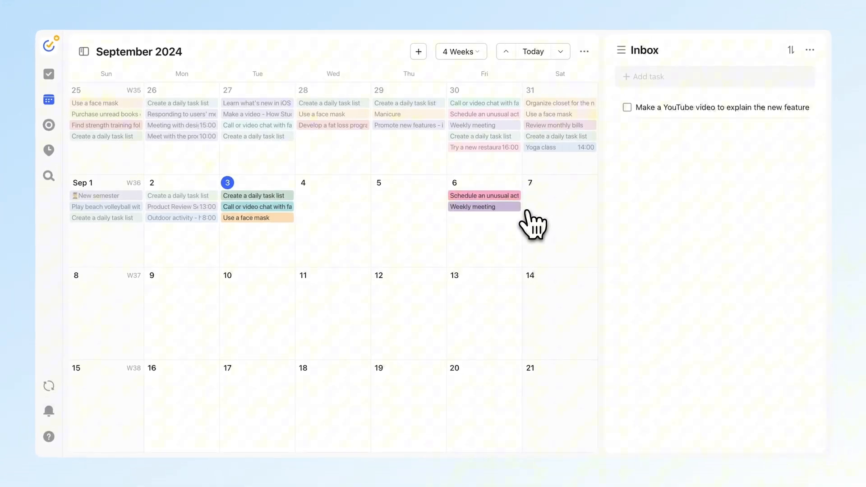
pyautogui.moveTo(622, 133)
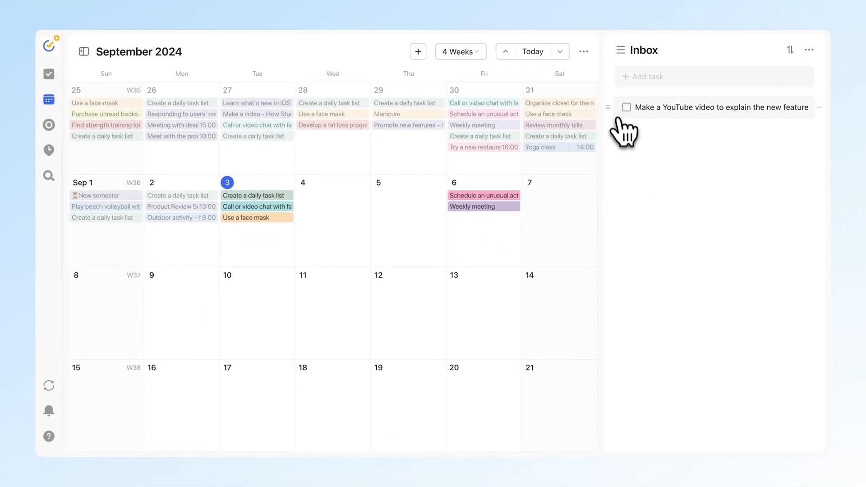